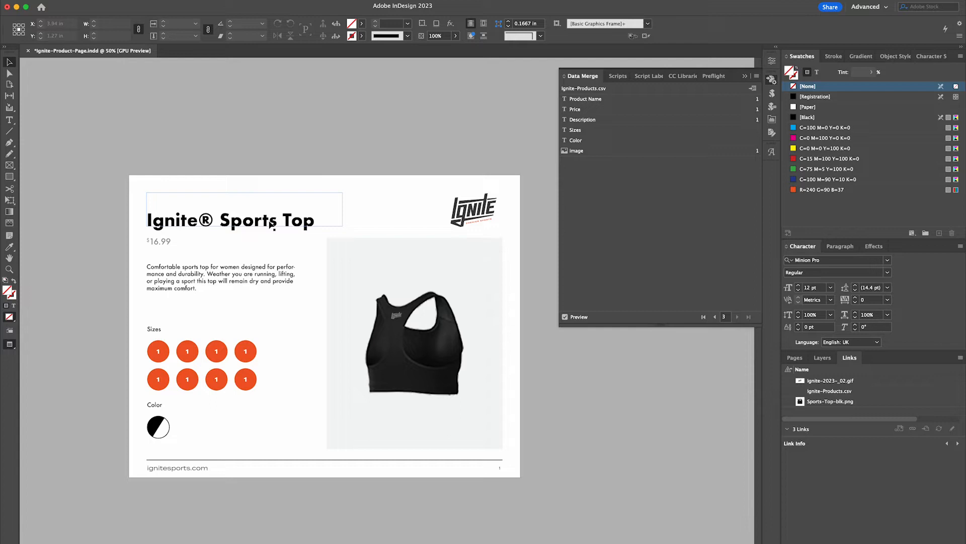
# Select the product name title frame and drag its side handle to narrow its width.
pyautogui.click(243, 219)
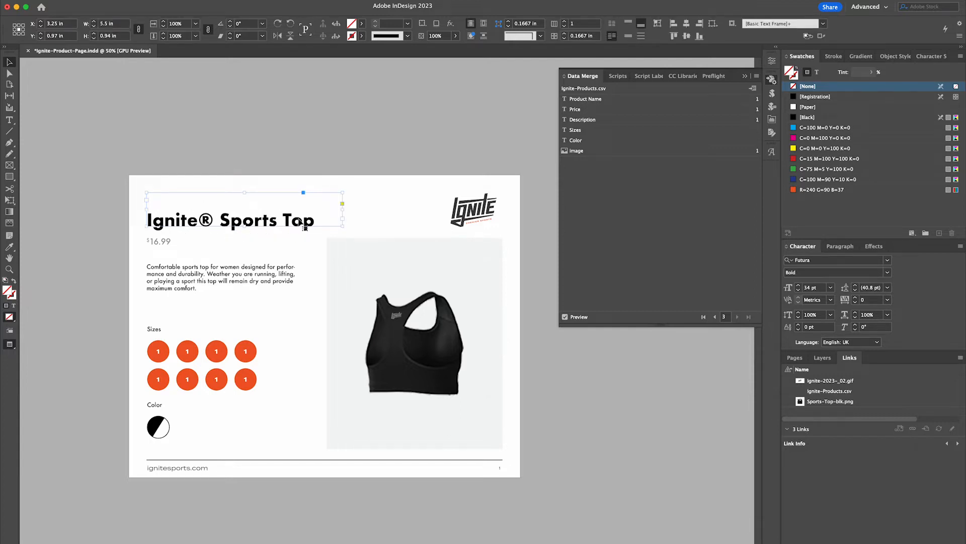
pyautogui.click(413, 343)
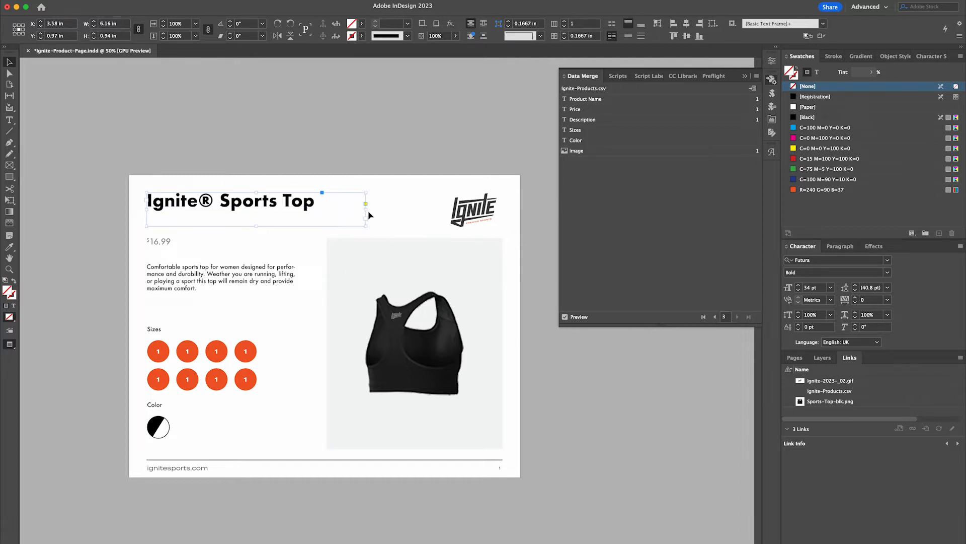
pyautogui.moveTo(365, 207); pyautogui.dragTo(282, 210)
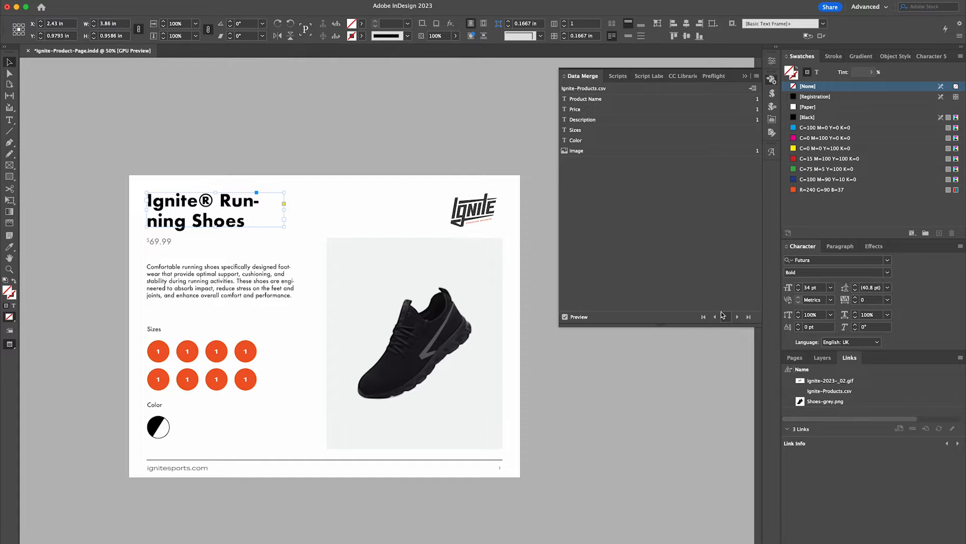
# Step through the Data Merge preview records to check the Running Shoes and Sports Top titles.
pyautogui.click(738, 317)
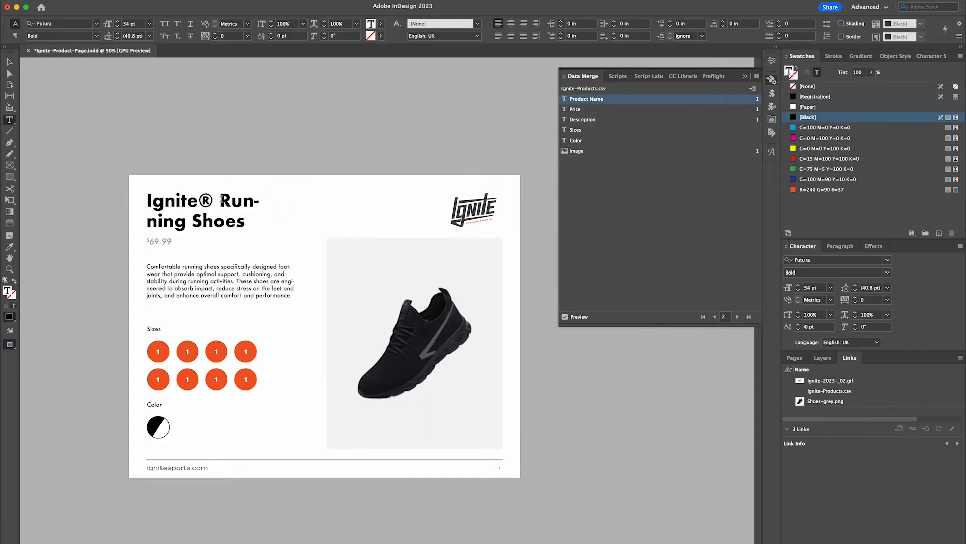
pyautogui.click(737, 317)
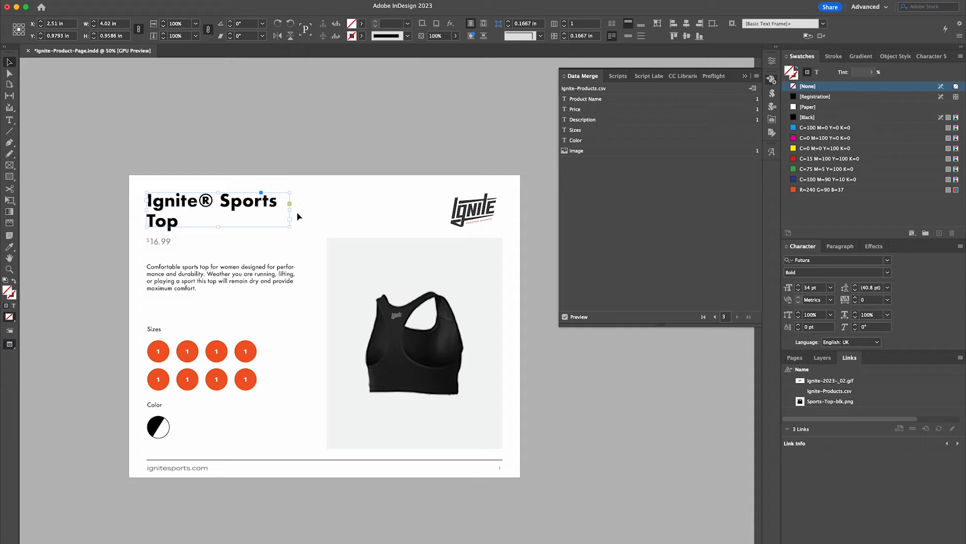
# Widen then narrow the title frame so names wrap, previewing Running Shoes and Sports Shorts.
pyautogui.moveTo(292, 209); pyautogui.dragTo(360, 201)
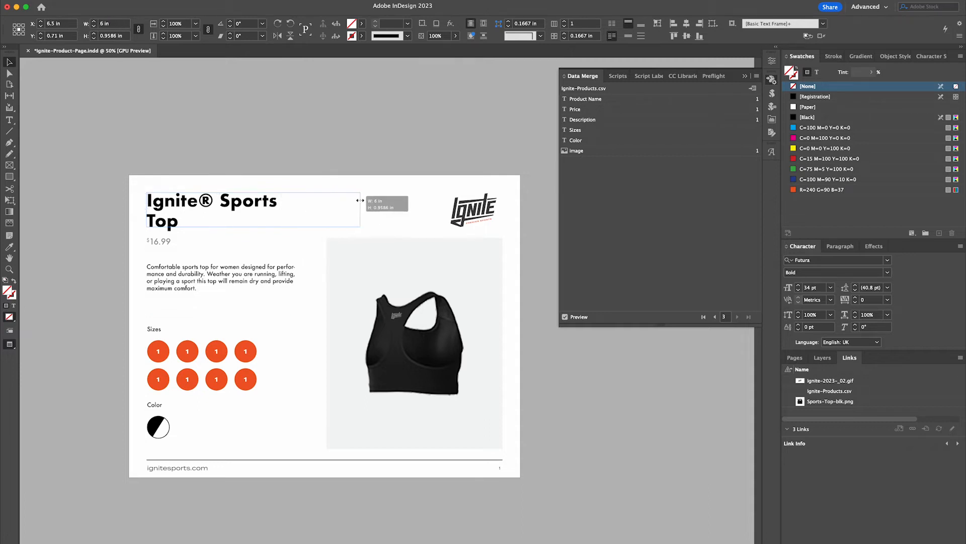
pyautogui.moveTo(363, 201); pyautogui.dragTo(287, 226)
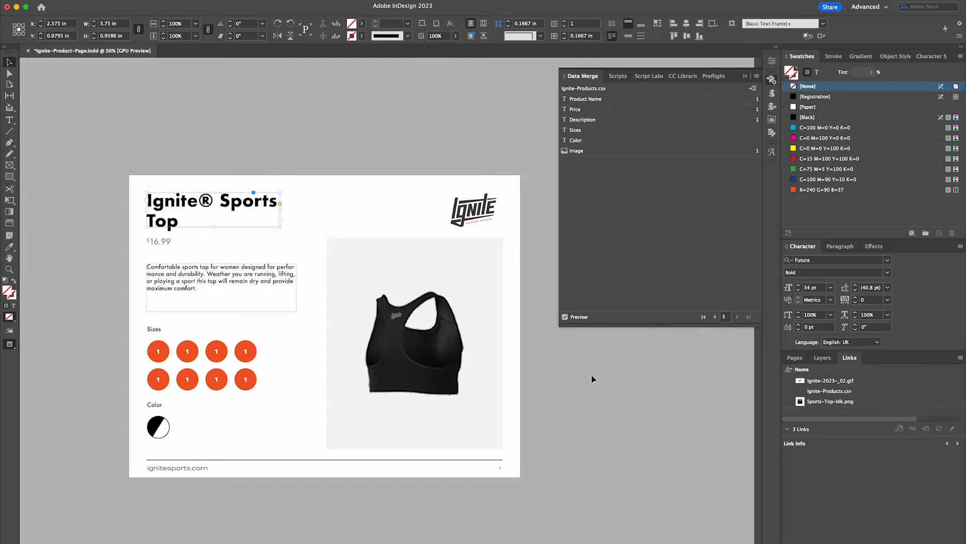
pyautogui.click(714, 317)
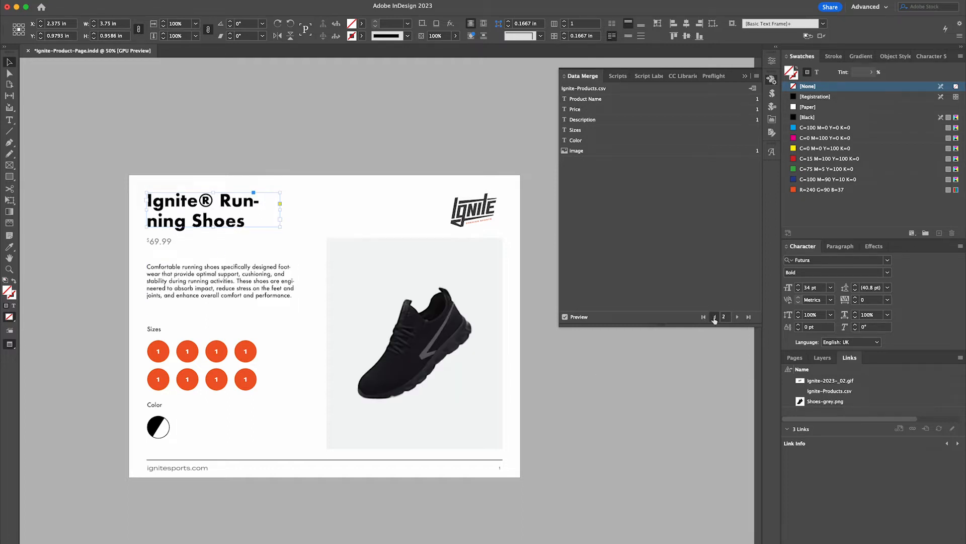
pyautogui.click(715, 317)
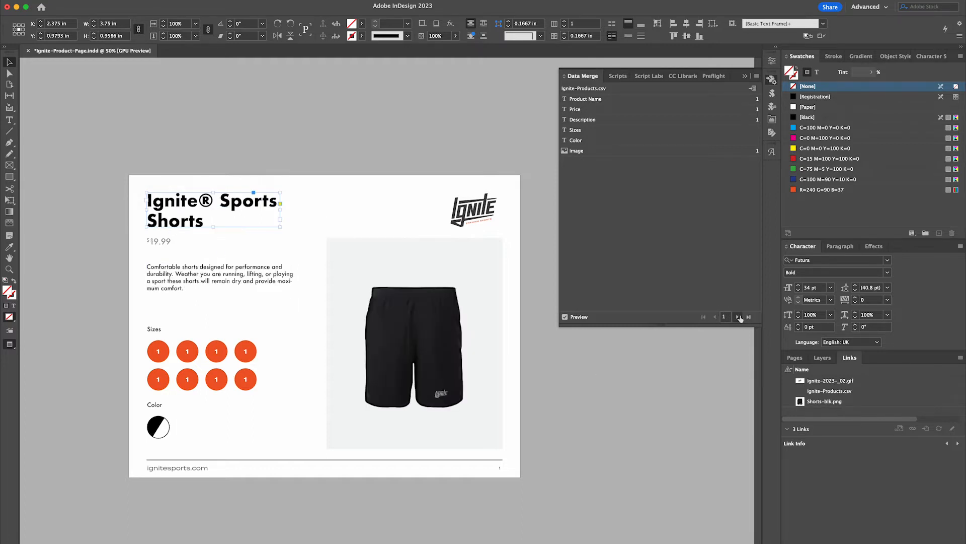